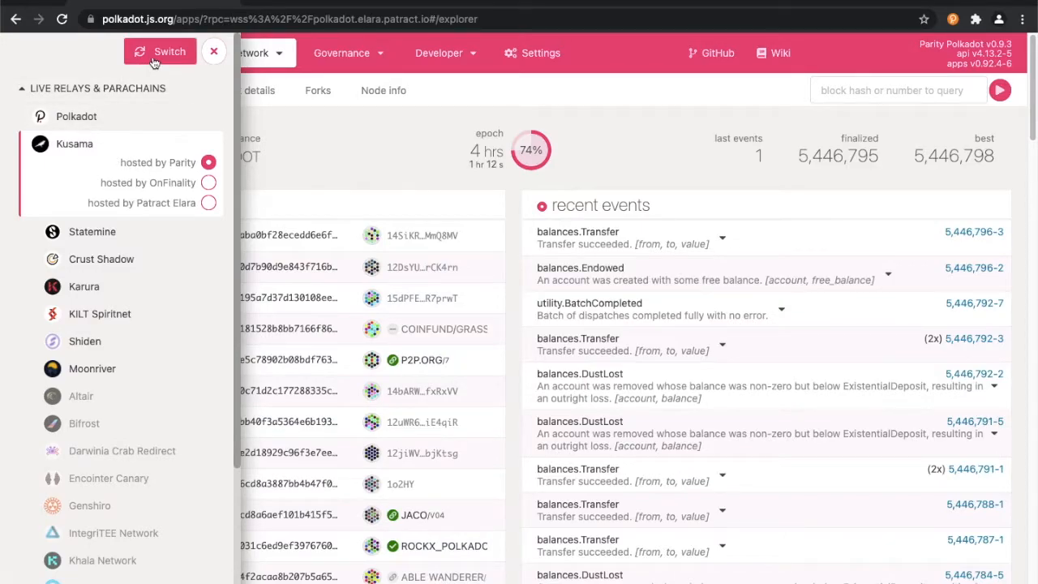
Step: Switch the network to Kusama hosted by Parity
click(160, 51)
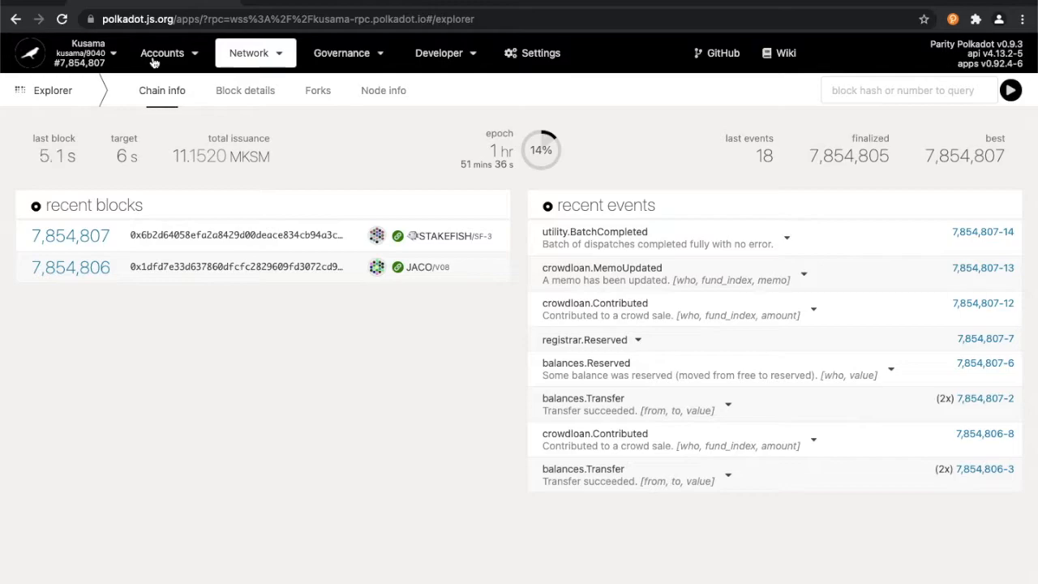
Step: Open the Kusama Parachains overview from the Network menu, then close the menu
click(255, 52)
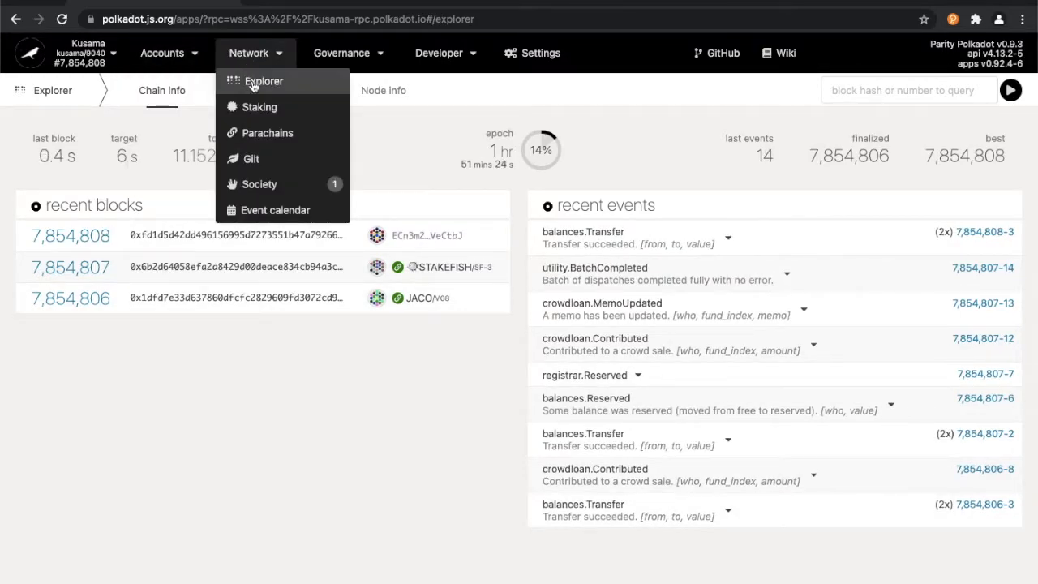
click(266, 132)
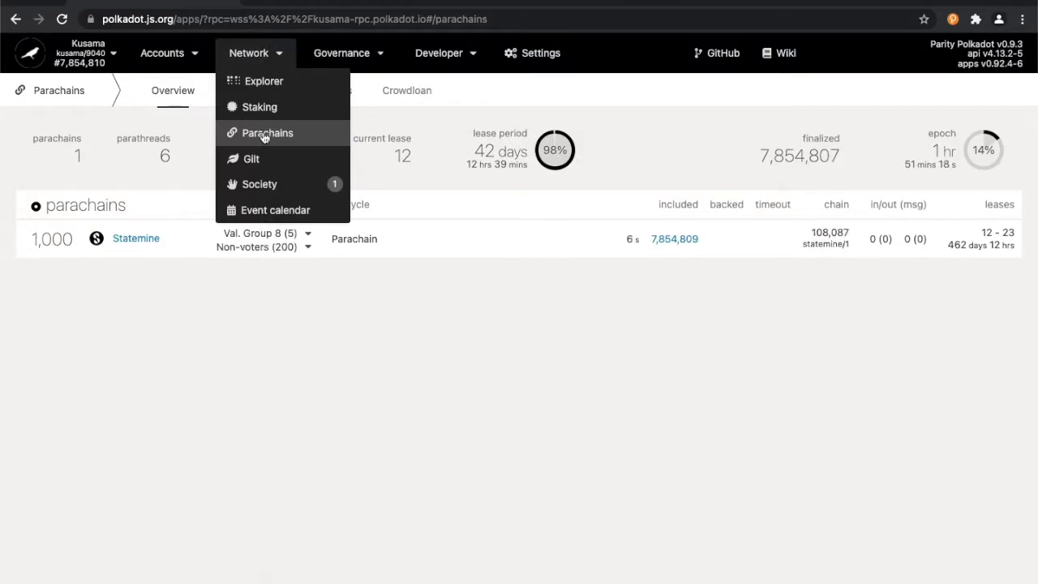
click(65, 266)
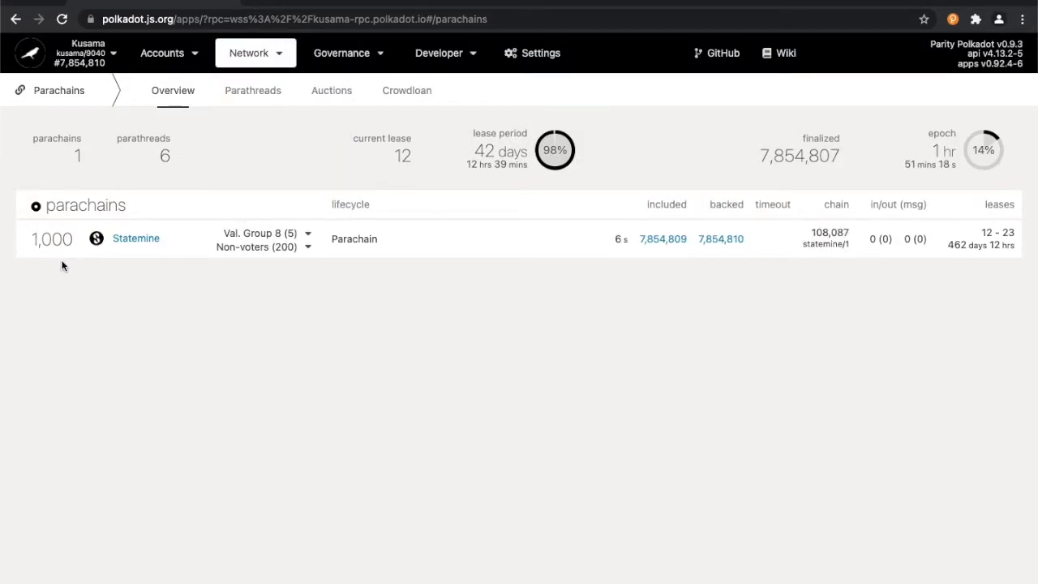
mouse_move(139, 266)
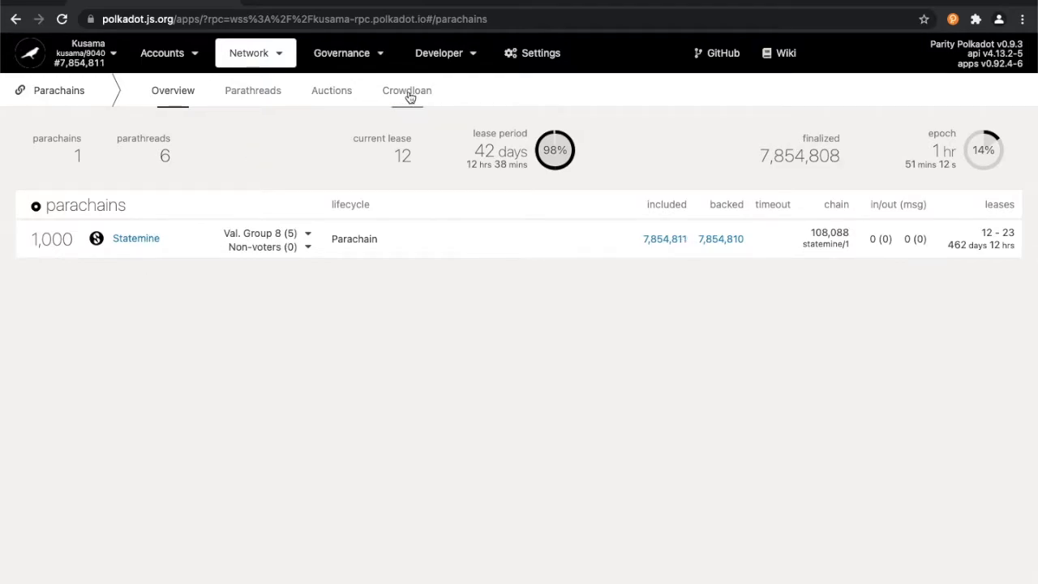
Step: Show the Kusama crowdloan campaigns list, including Crust Shadow
click(407, 90)
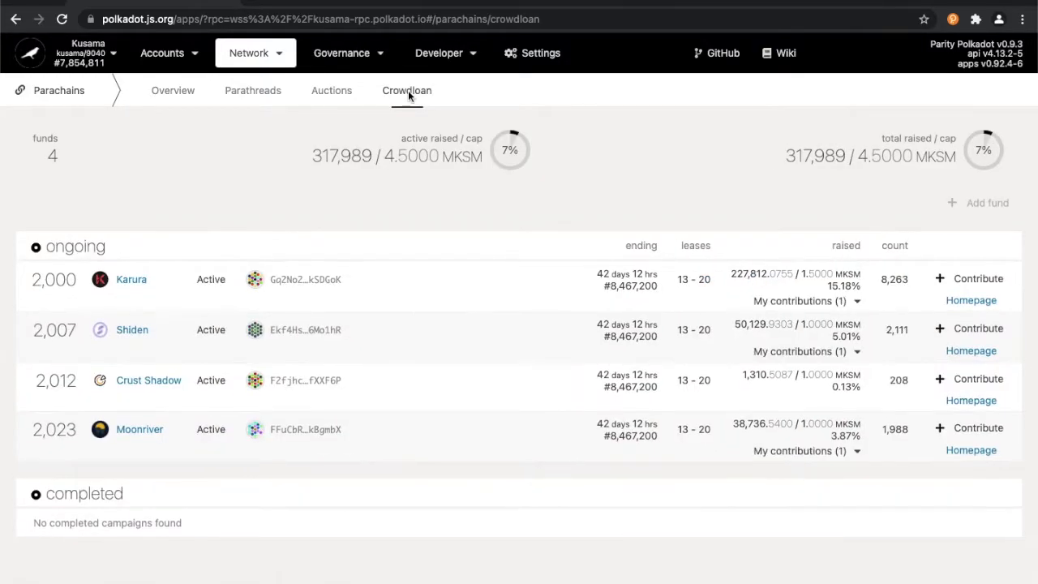
mouse_move(535, 179)
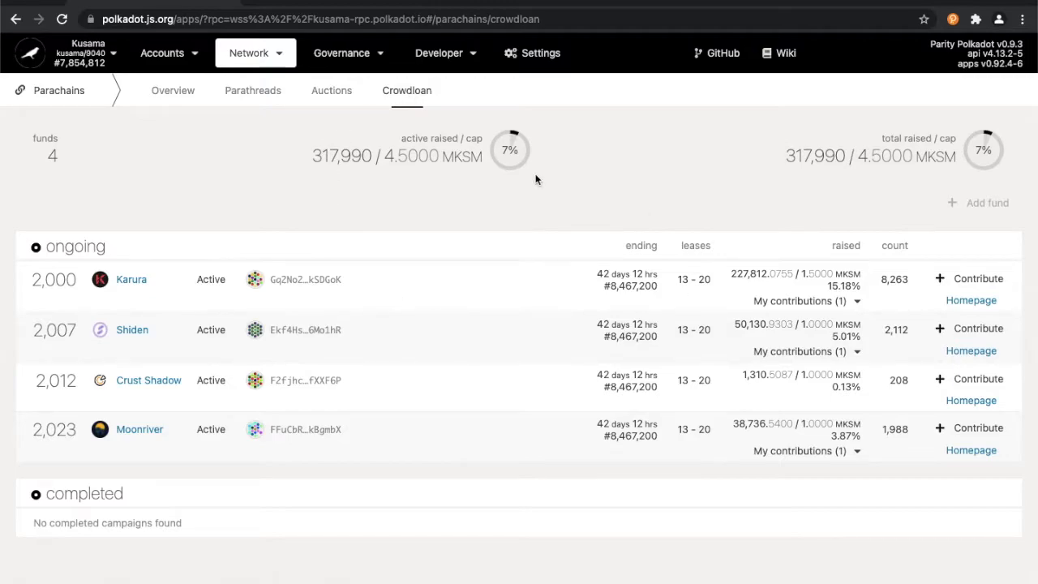
mouse_move(13, 123)
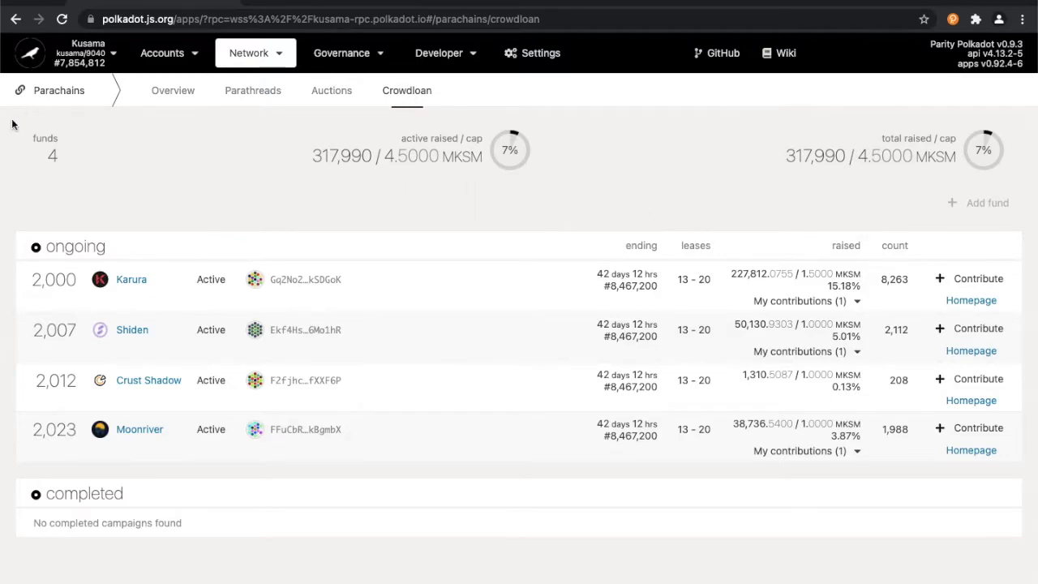
mouse_move(79, 157)
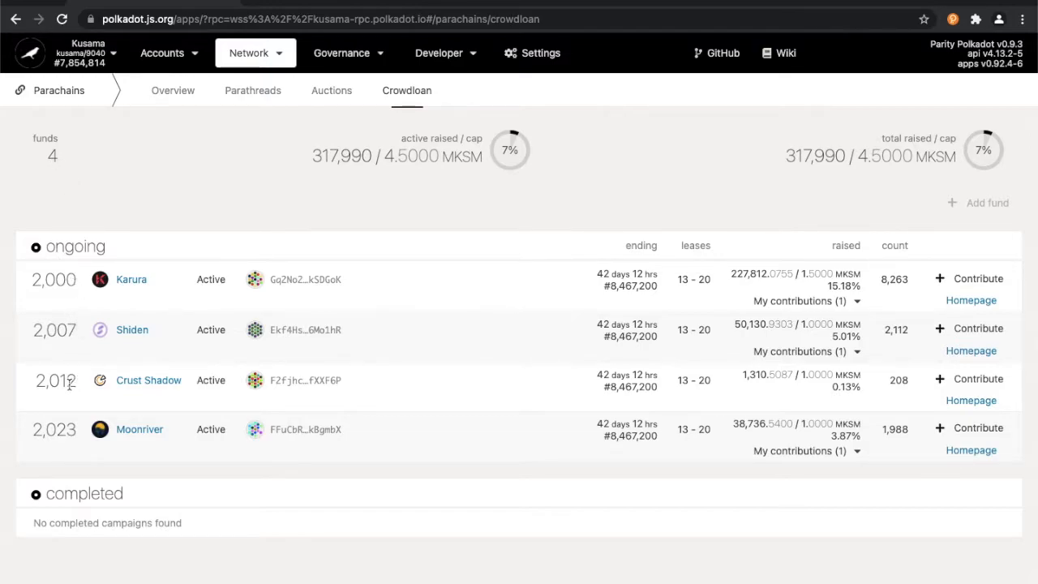
mouse_move(77, 434)
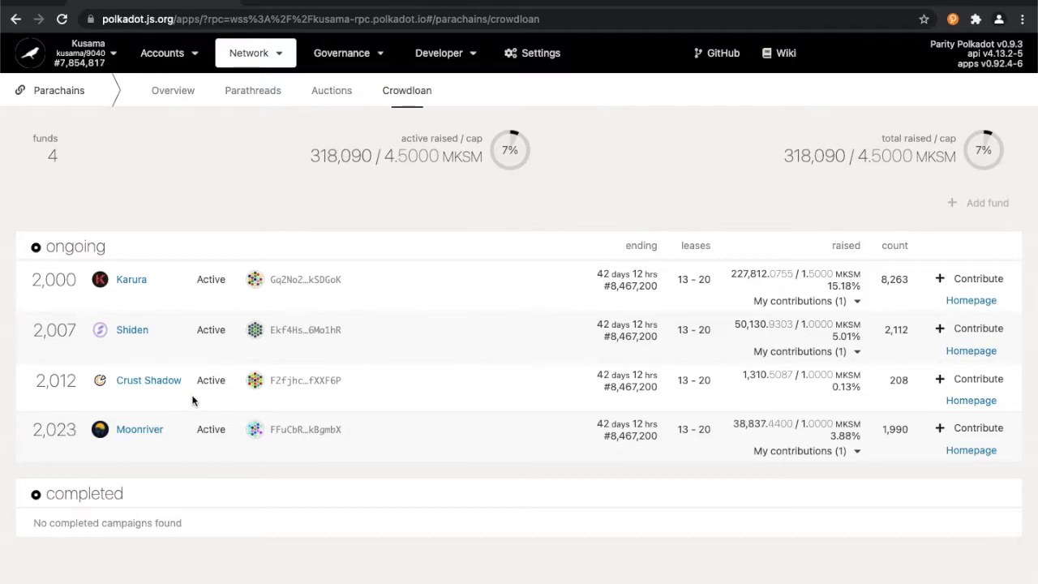
mouse_move(473, 126)
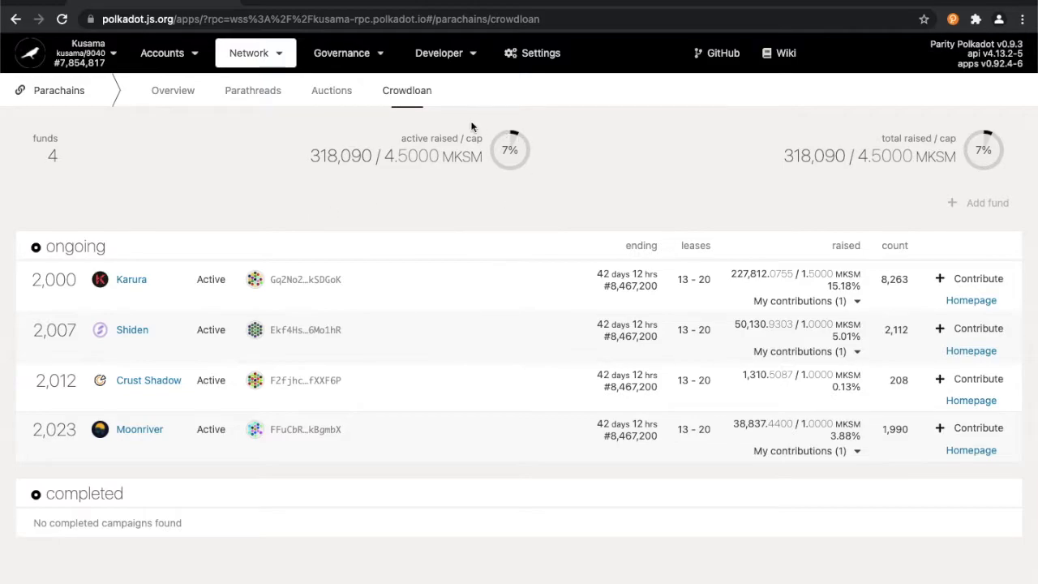
mouse_move(503, 190)
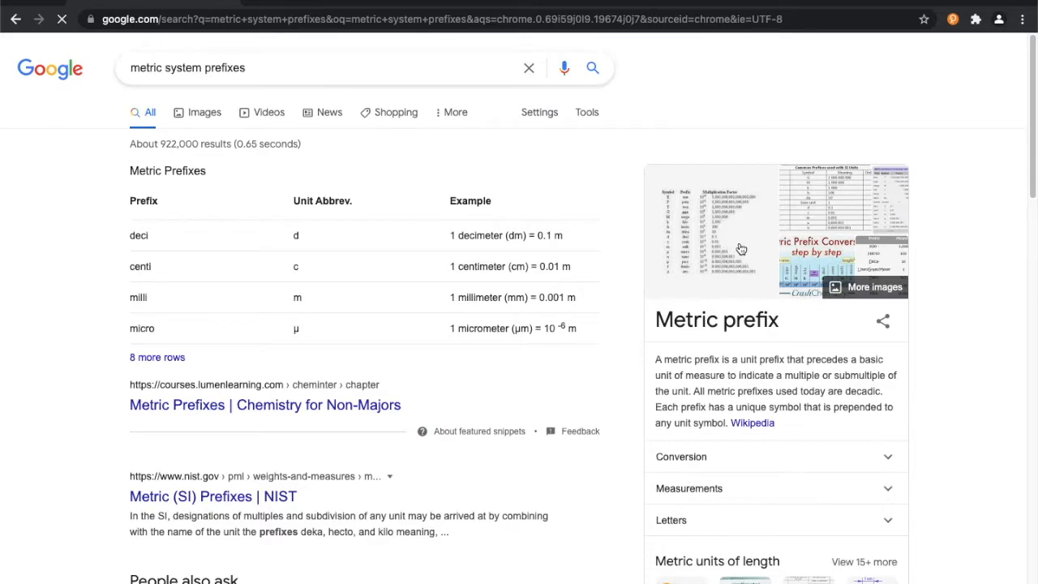
Step: Switch to image results and enlarge the metric prefix table image
click(204, 103)
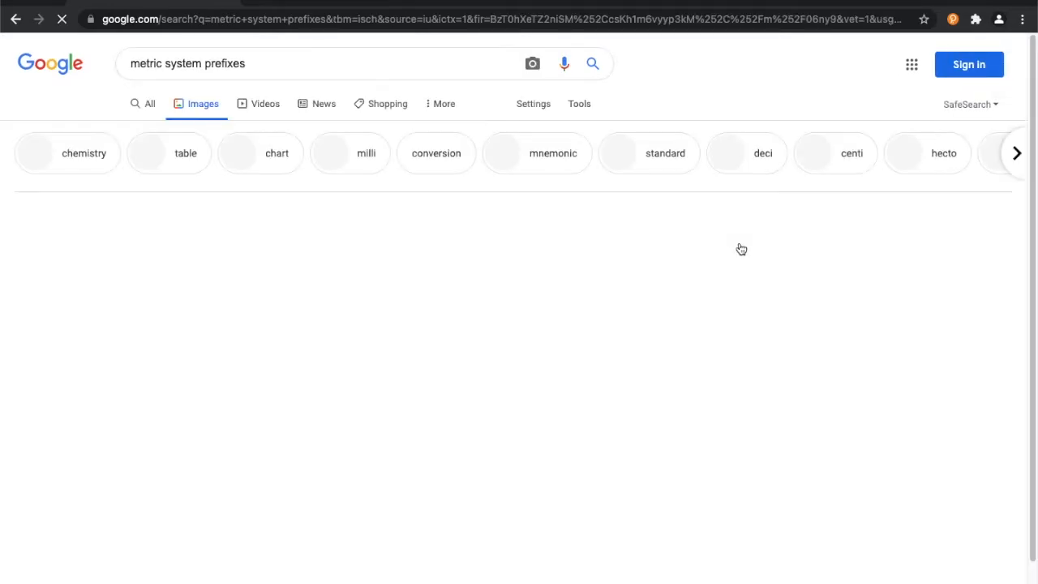
click(95, 143)
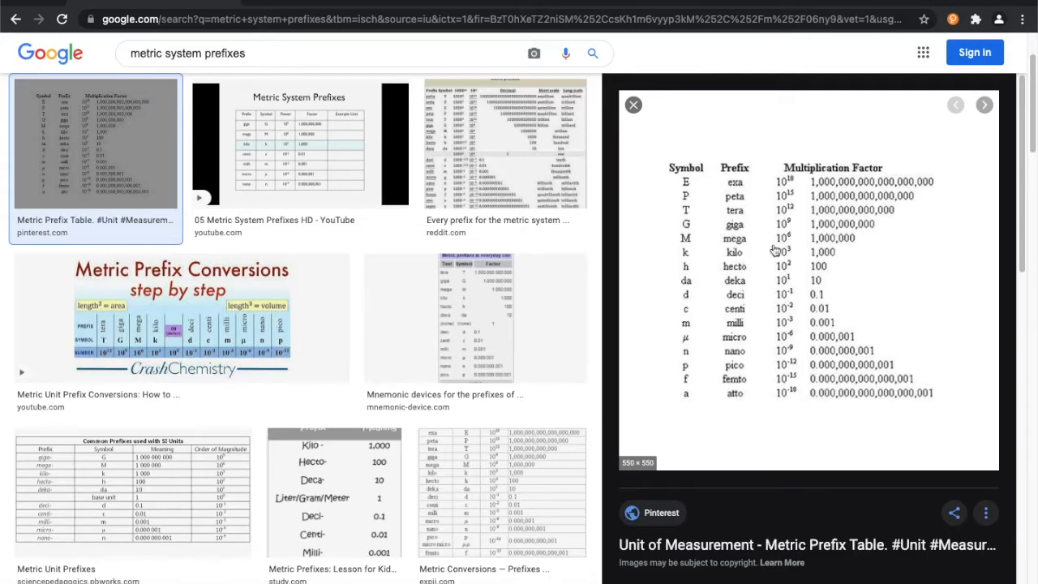
mouse_move(850, 249)
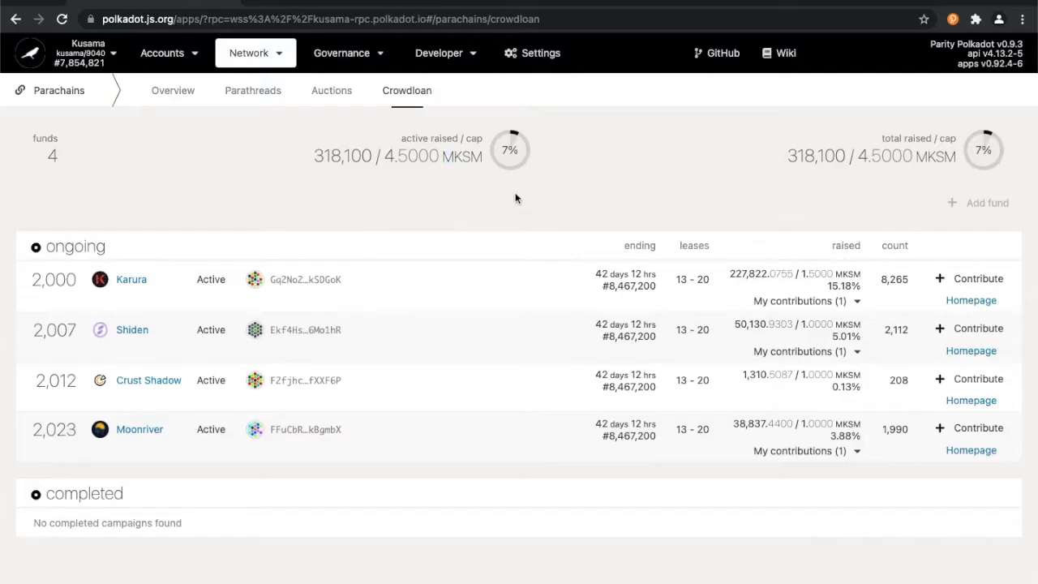
mouse_move(880, 133)
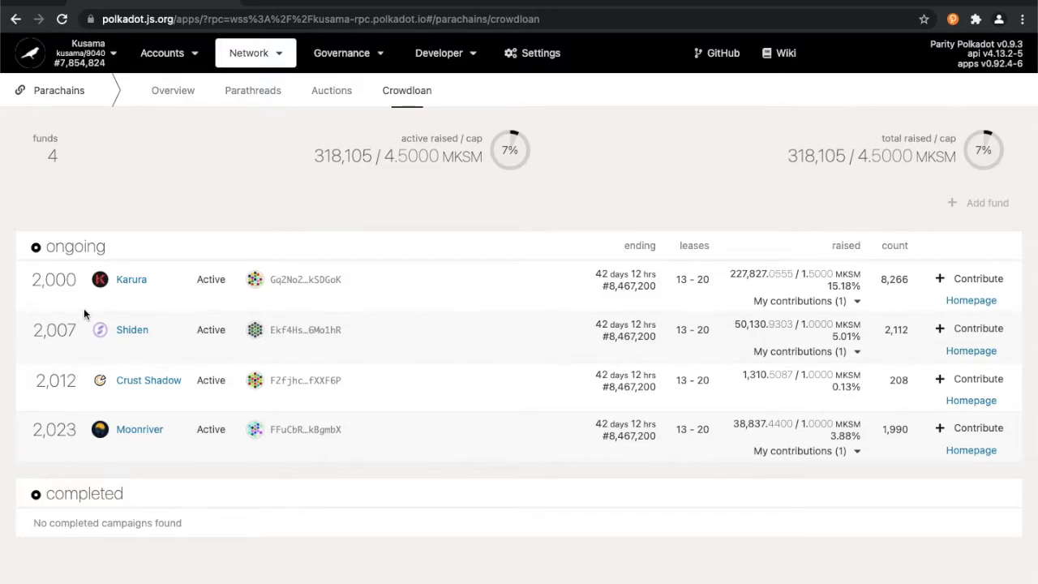
mouse_move(413, 478)
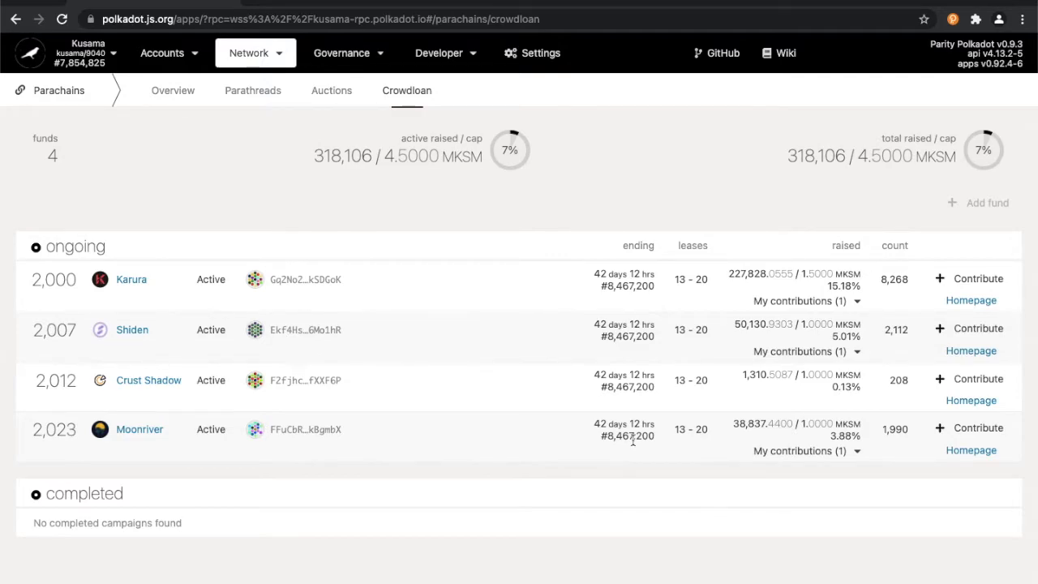
mouse_move(610, 253)
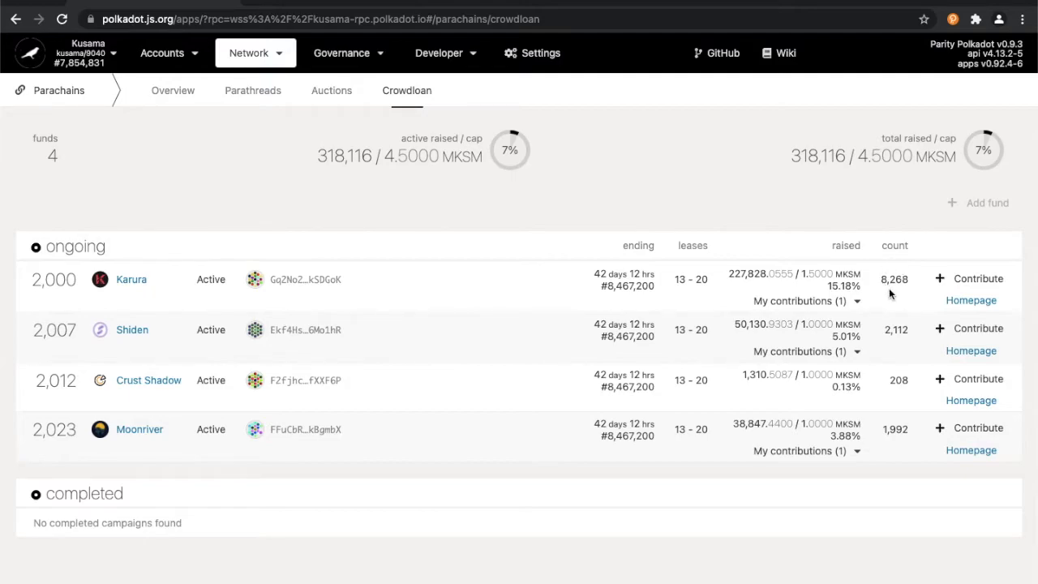
mouse_move(888, 365)
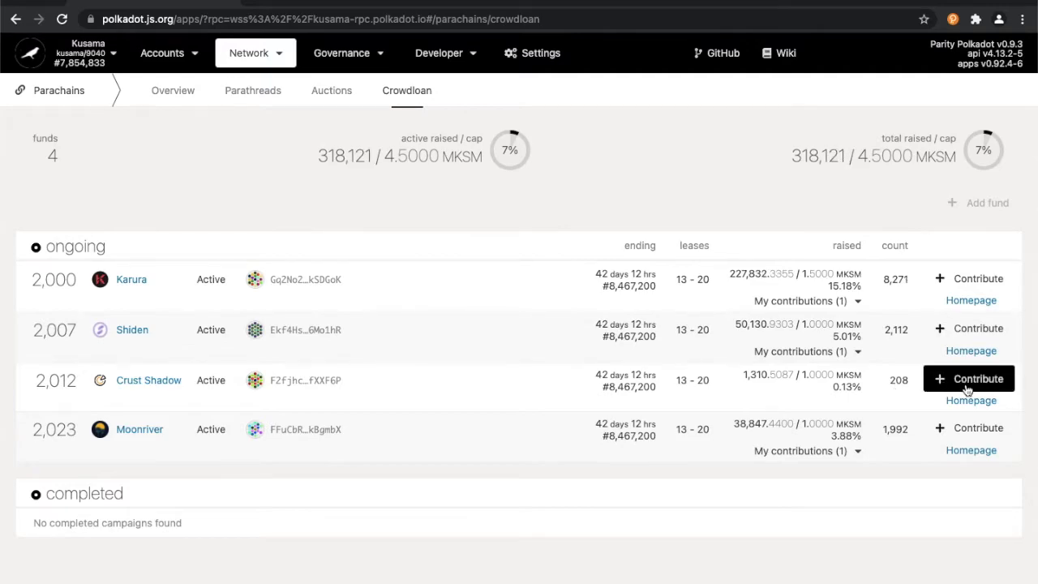
Step: Start a Crust Shadow contribution from the CRUST LOAN account for 1 KSM
click(977, 379)
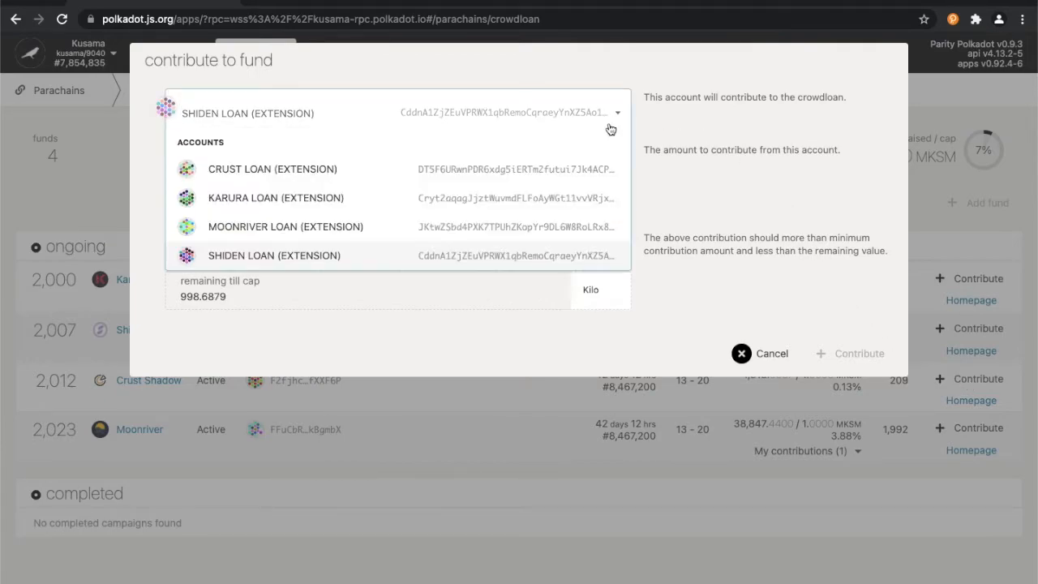
mouse_move(620, 245)
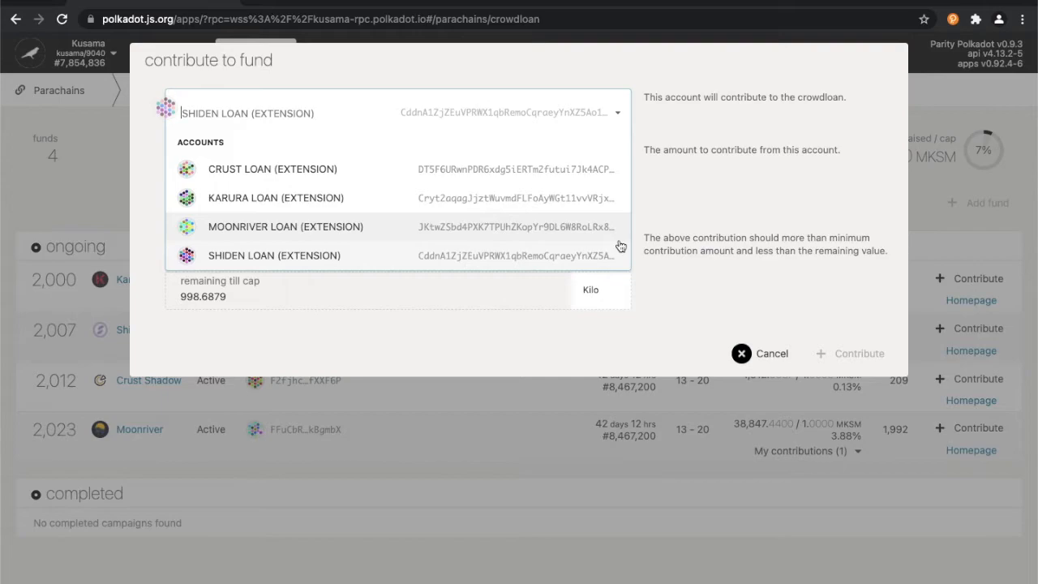
mouse_move(597, 238)
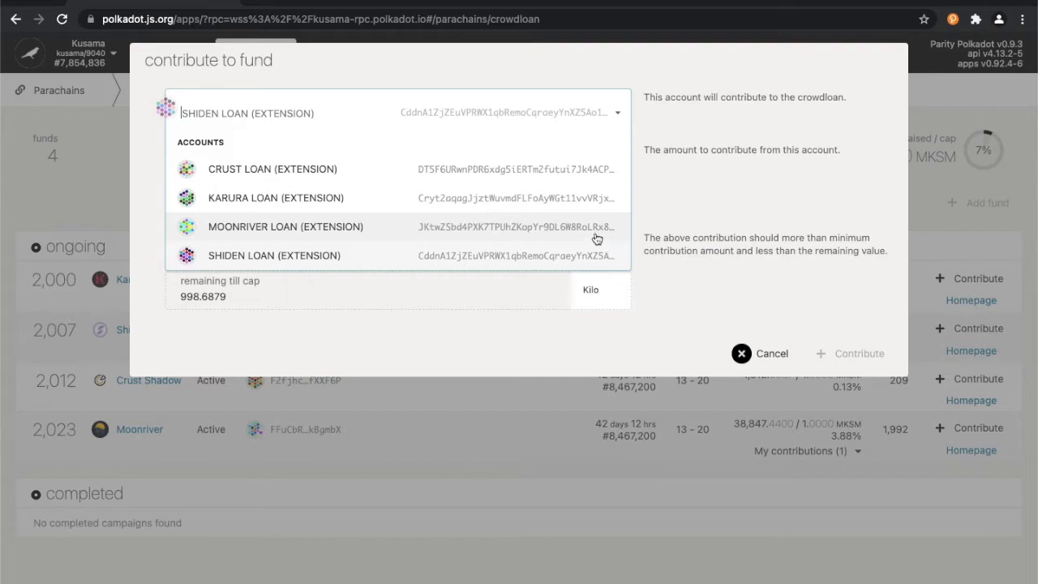
click(272, 168)
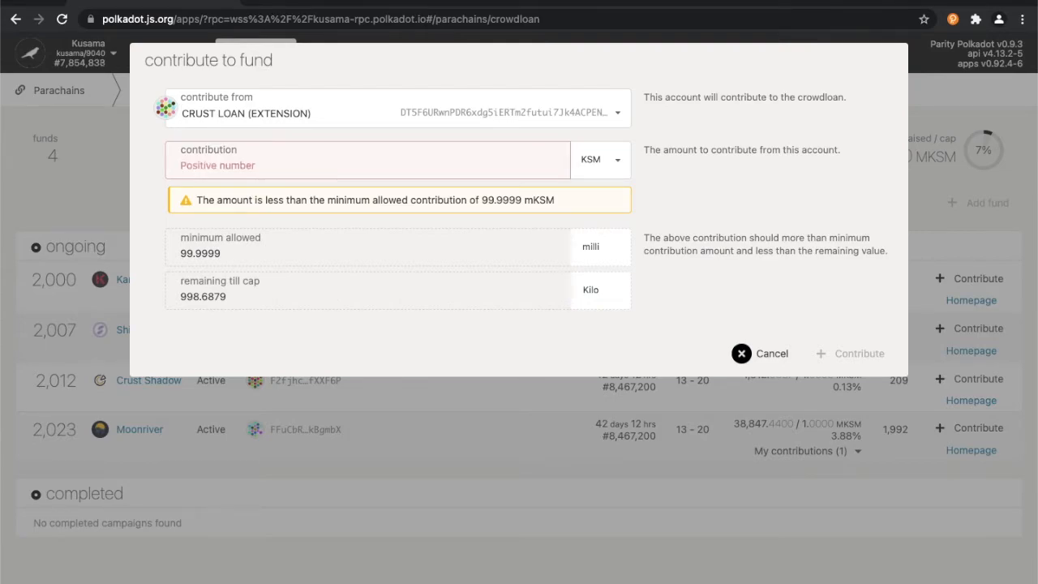
text(1)
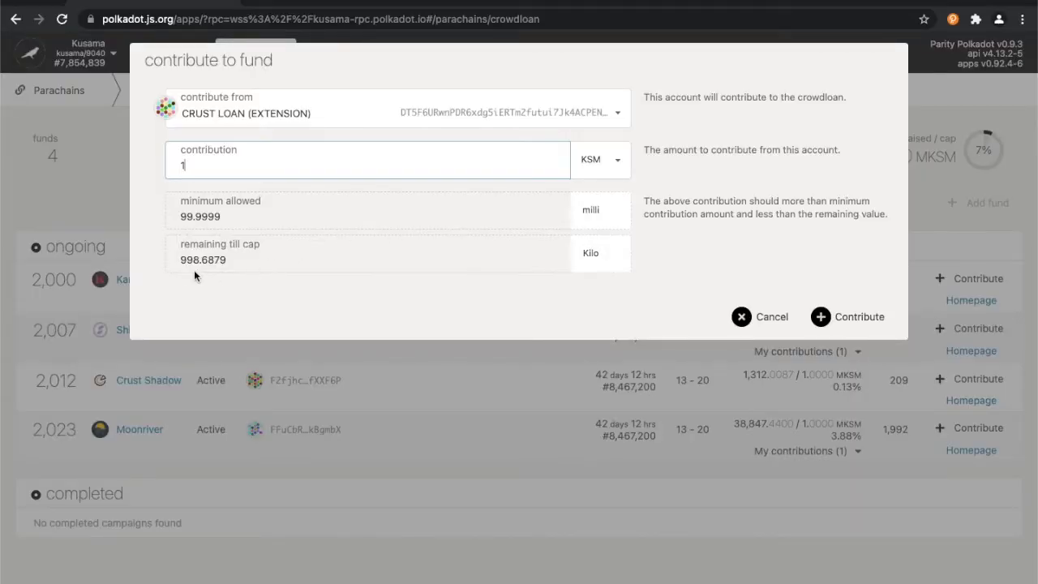
mouse_move(569, 266)
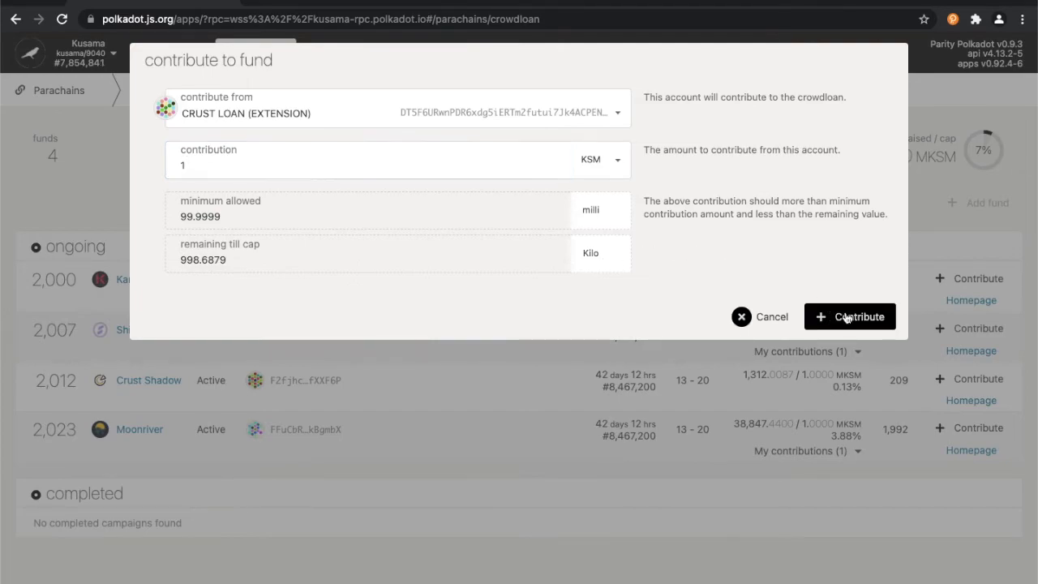
Step: Submit the 1 KSM contribution and choose Sign and Submit
click(849, 316)
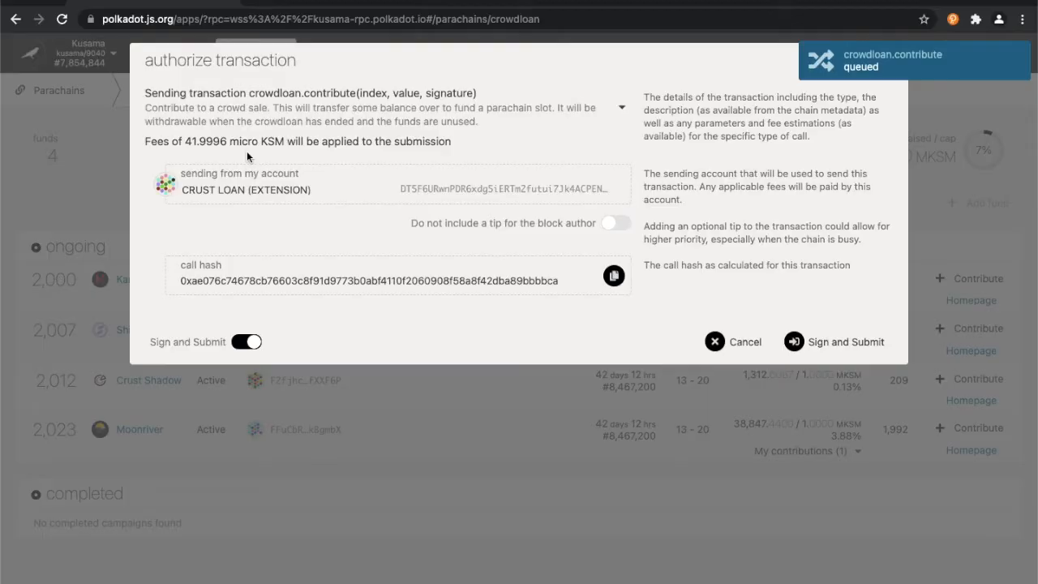
mouse_move(472, 223)
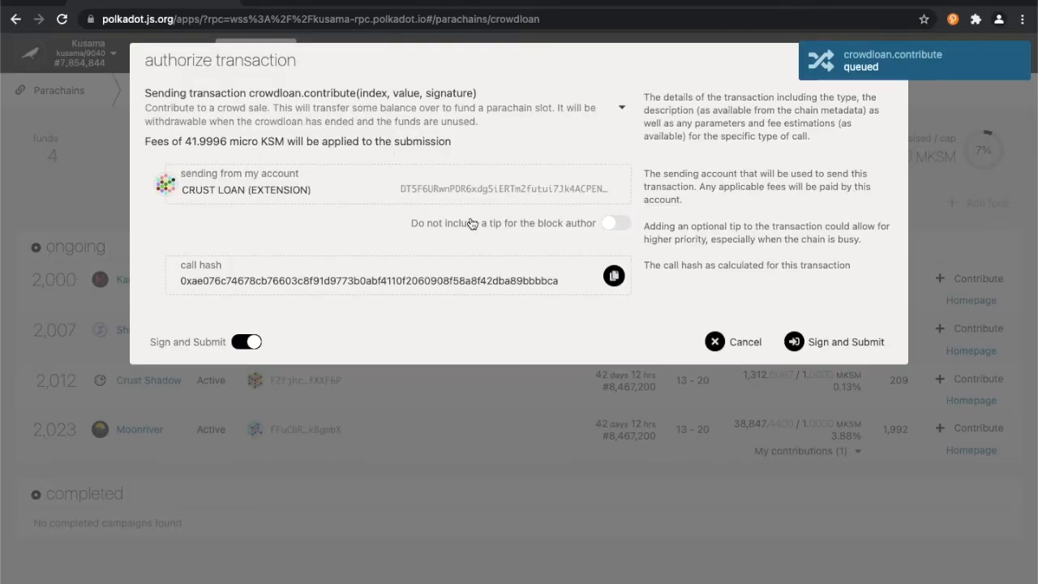
mouse_move(822, 330)
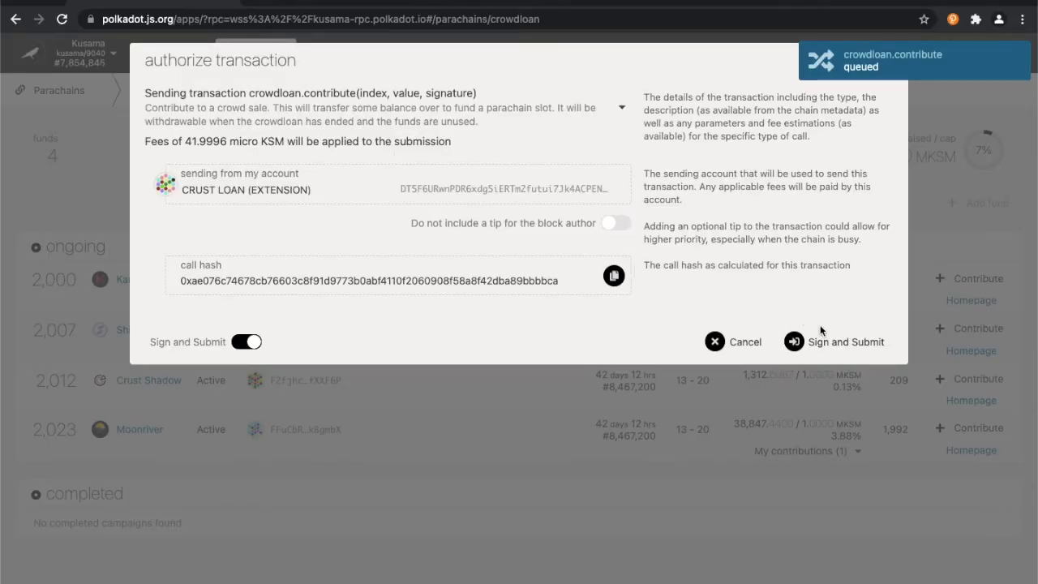
click(834, 341)
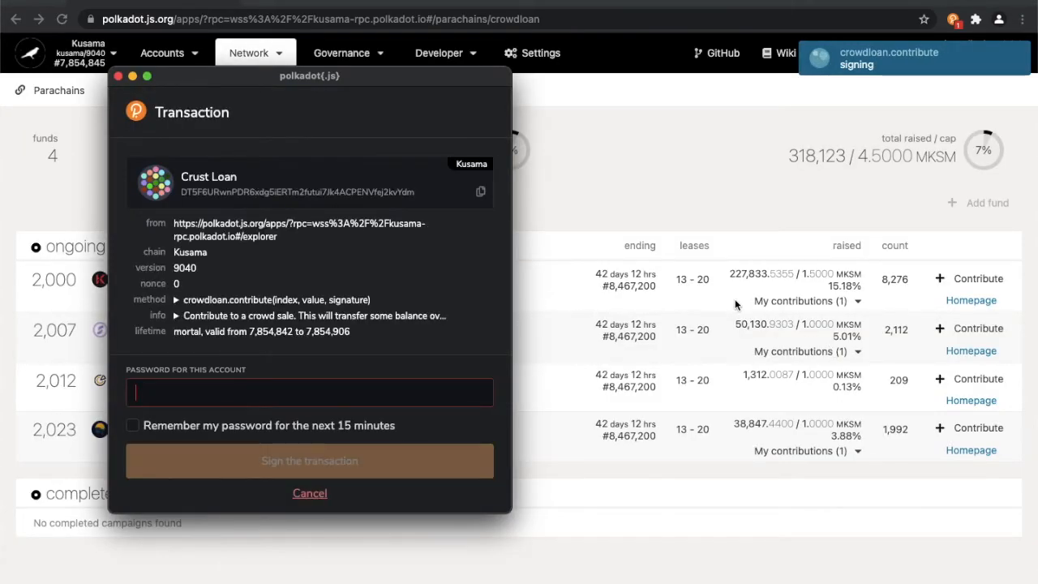
Step: Enter the account password and sign the contribution transaction
text(••••)
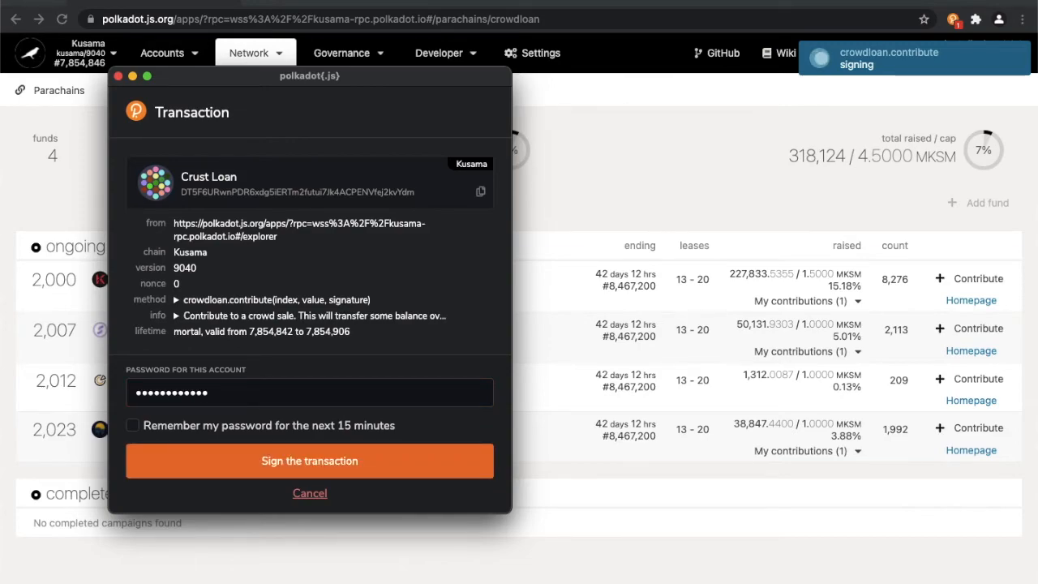
click(309, 460)
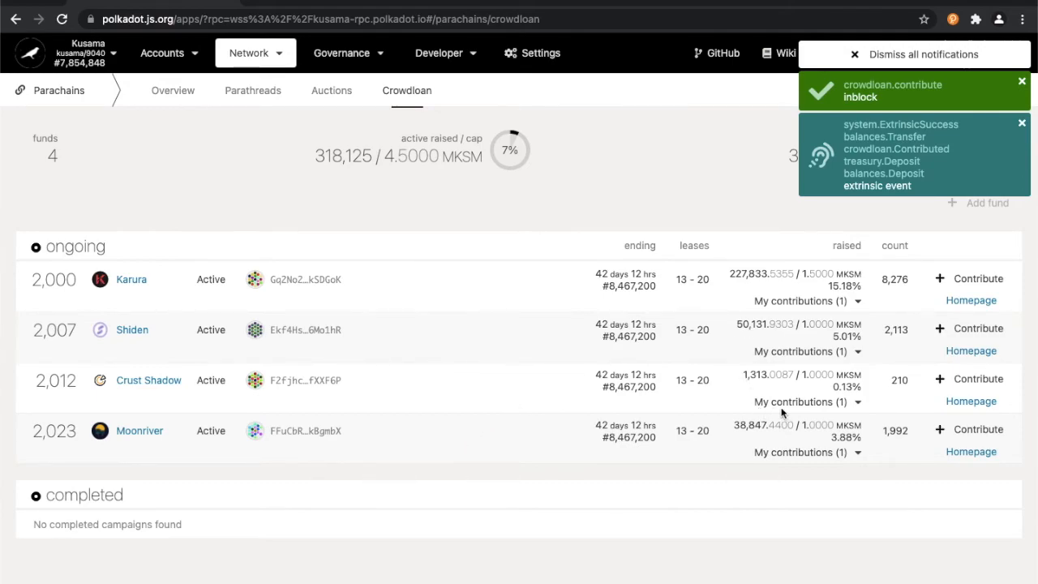
mouse_move(858, 406)
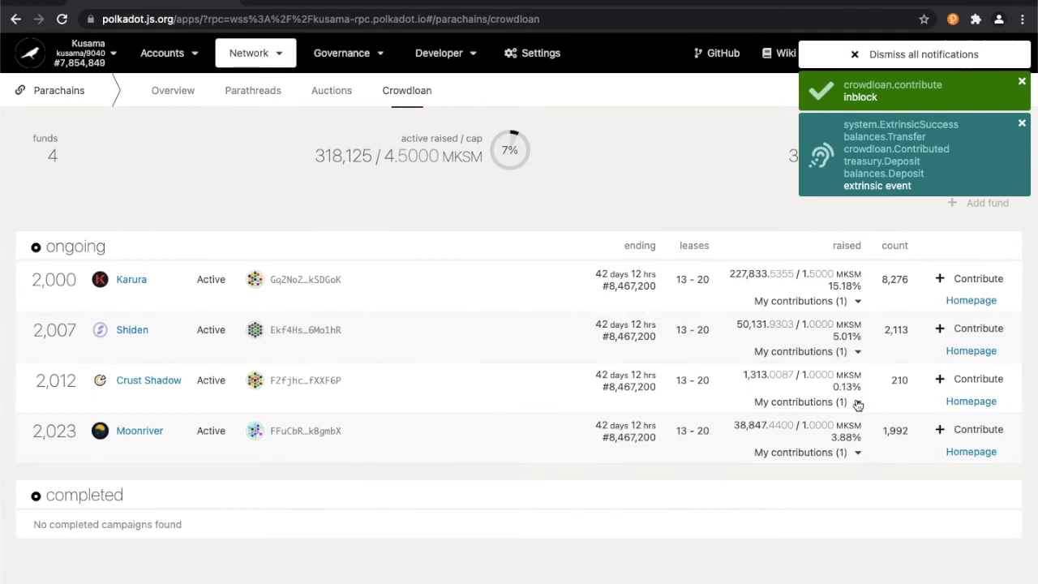
Step: Dismiss all the crowdloan.contribute transaction notifications
click(857, 401)
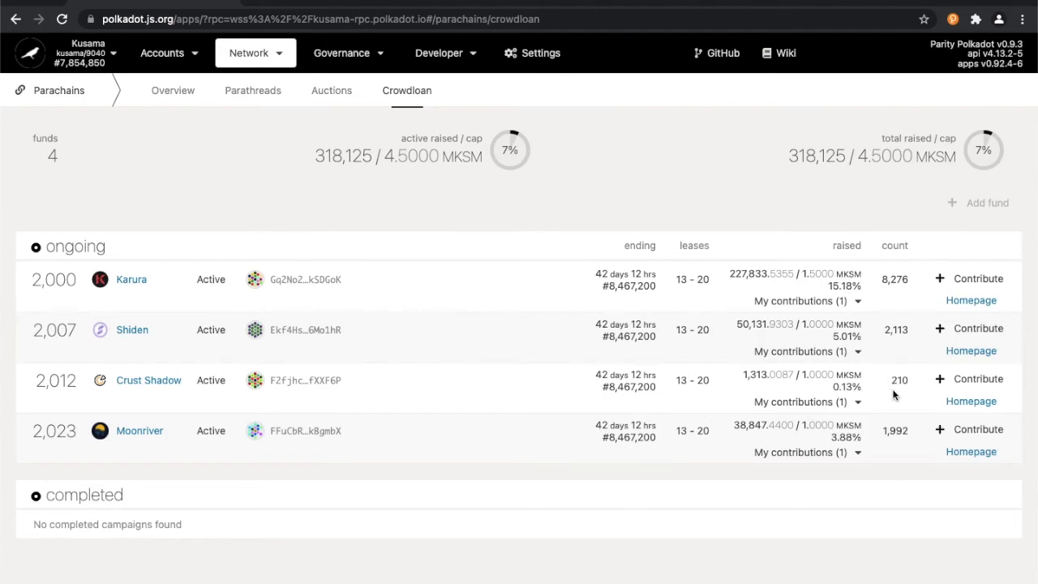
mouse_move(908, 395)
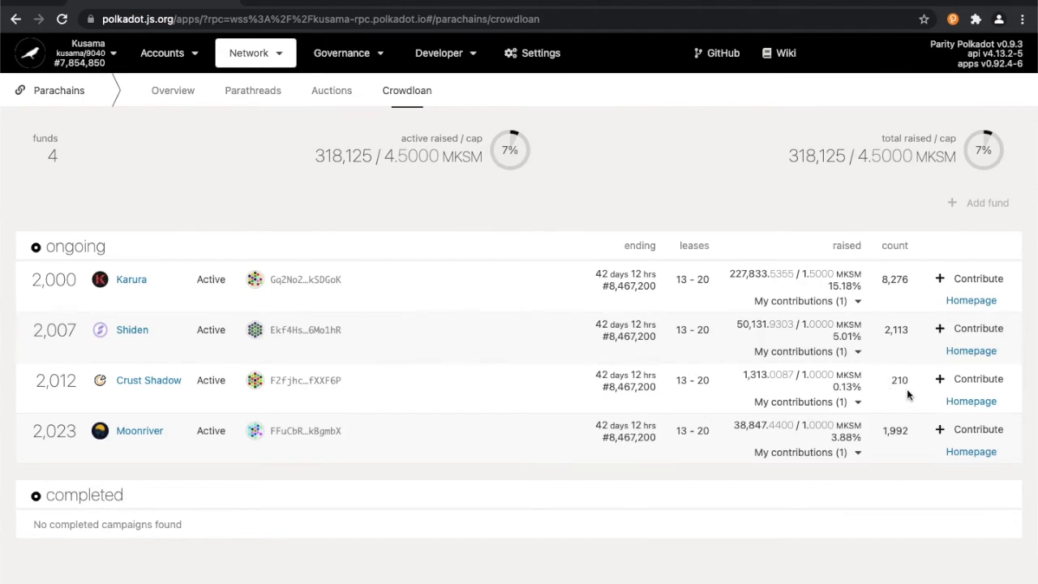